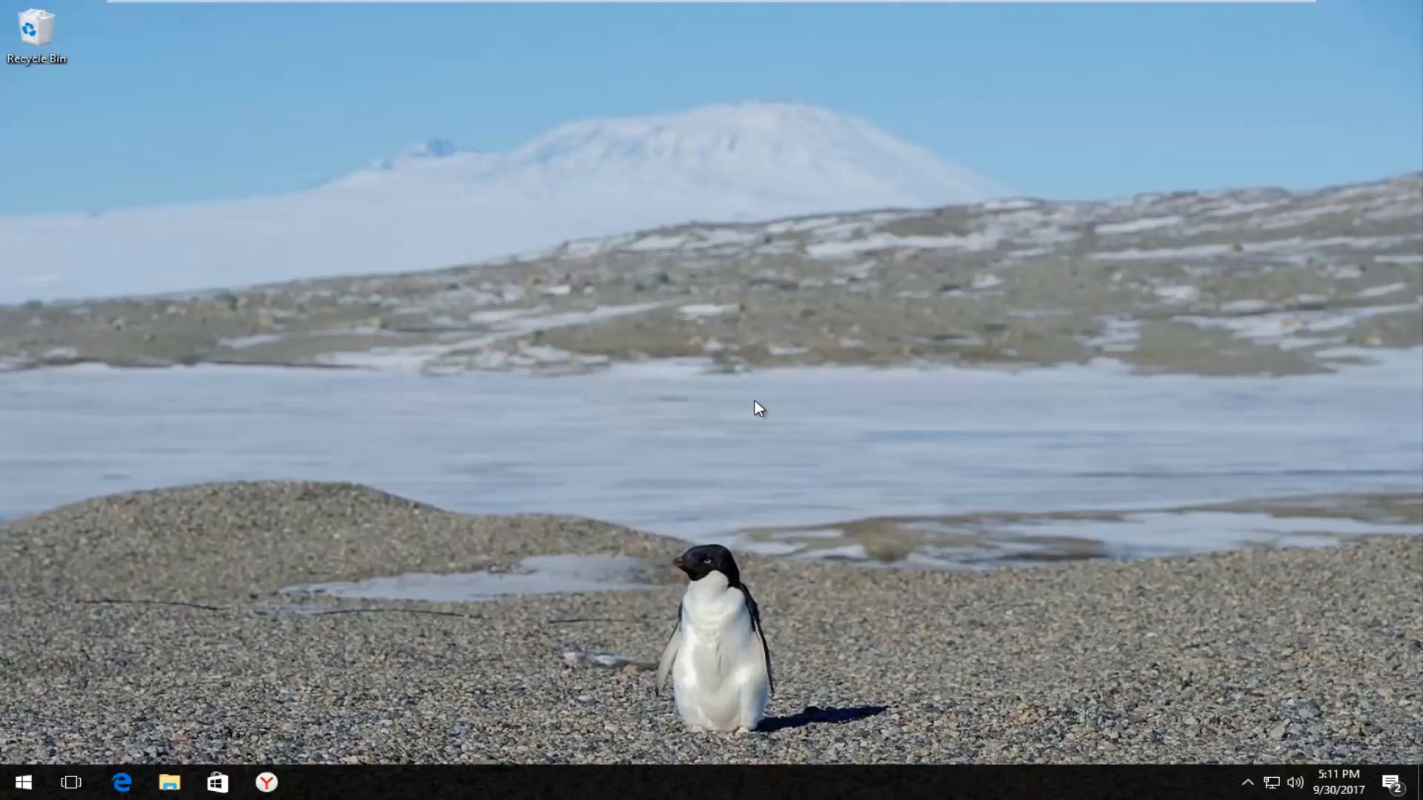
mouse_move(613, 405)
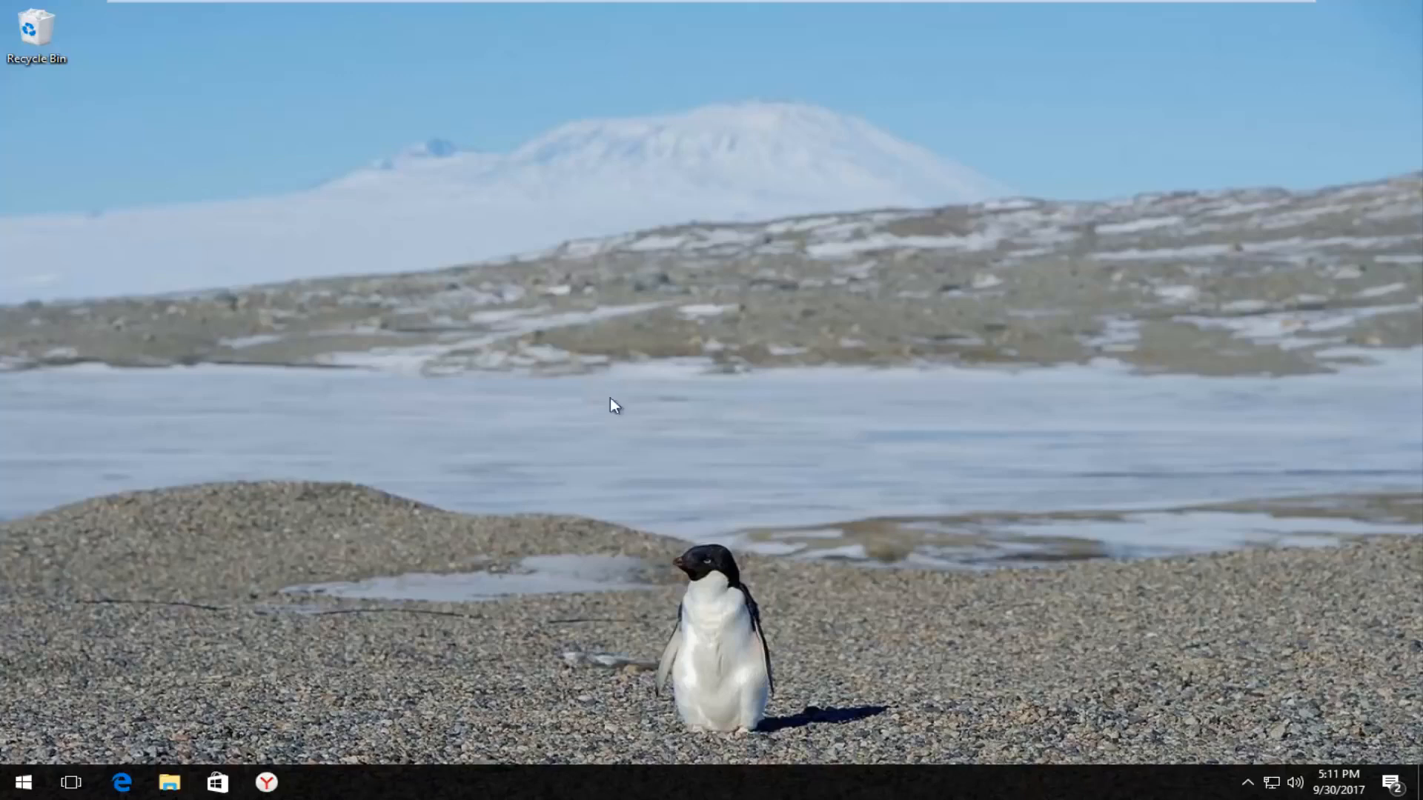
Search the Start menu for 'control panel'
left_click(20, 781)
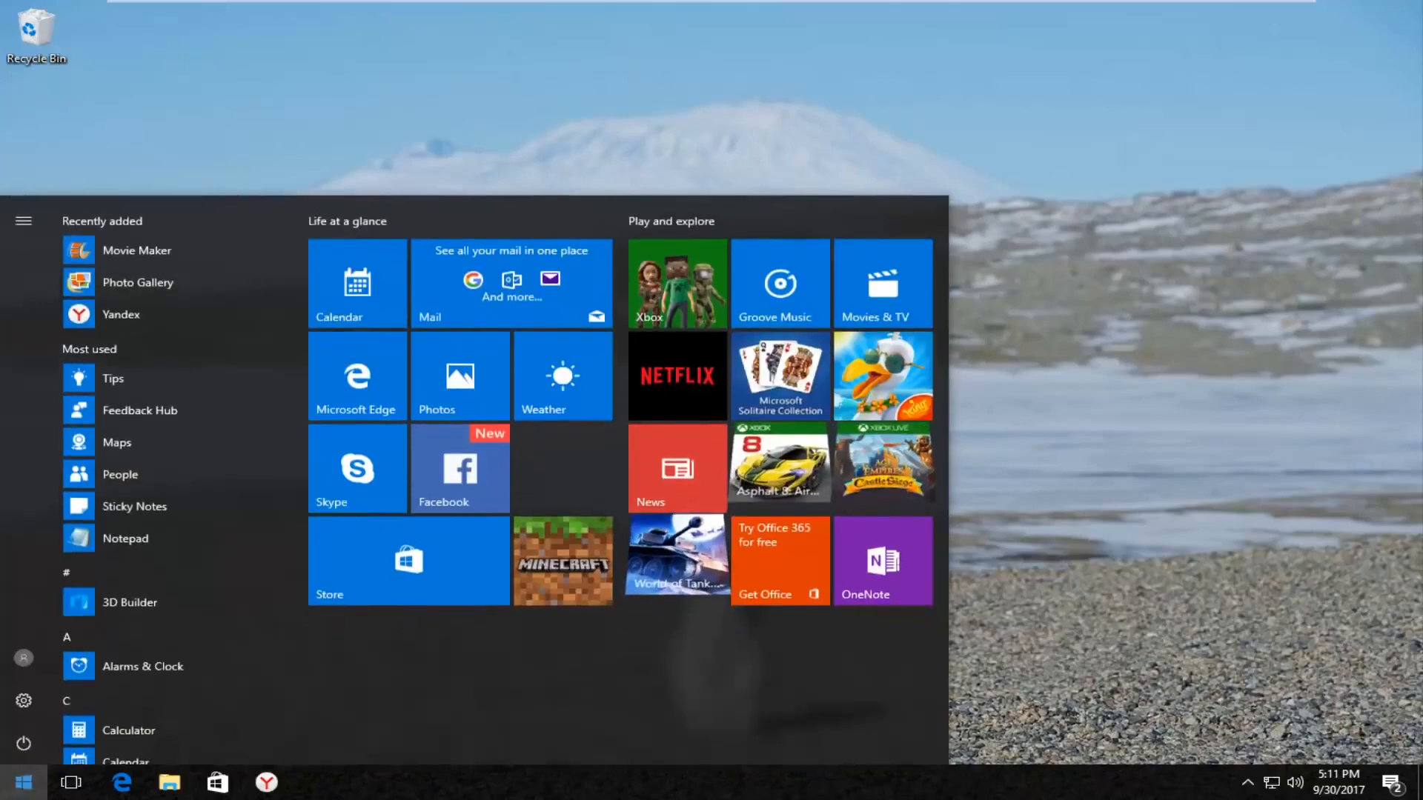
left_click(21, 781)
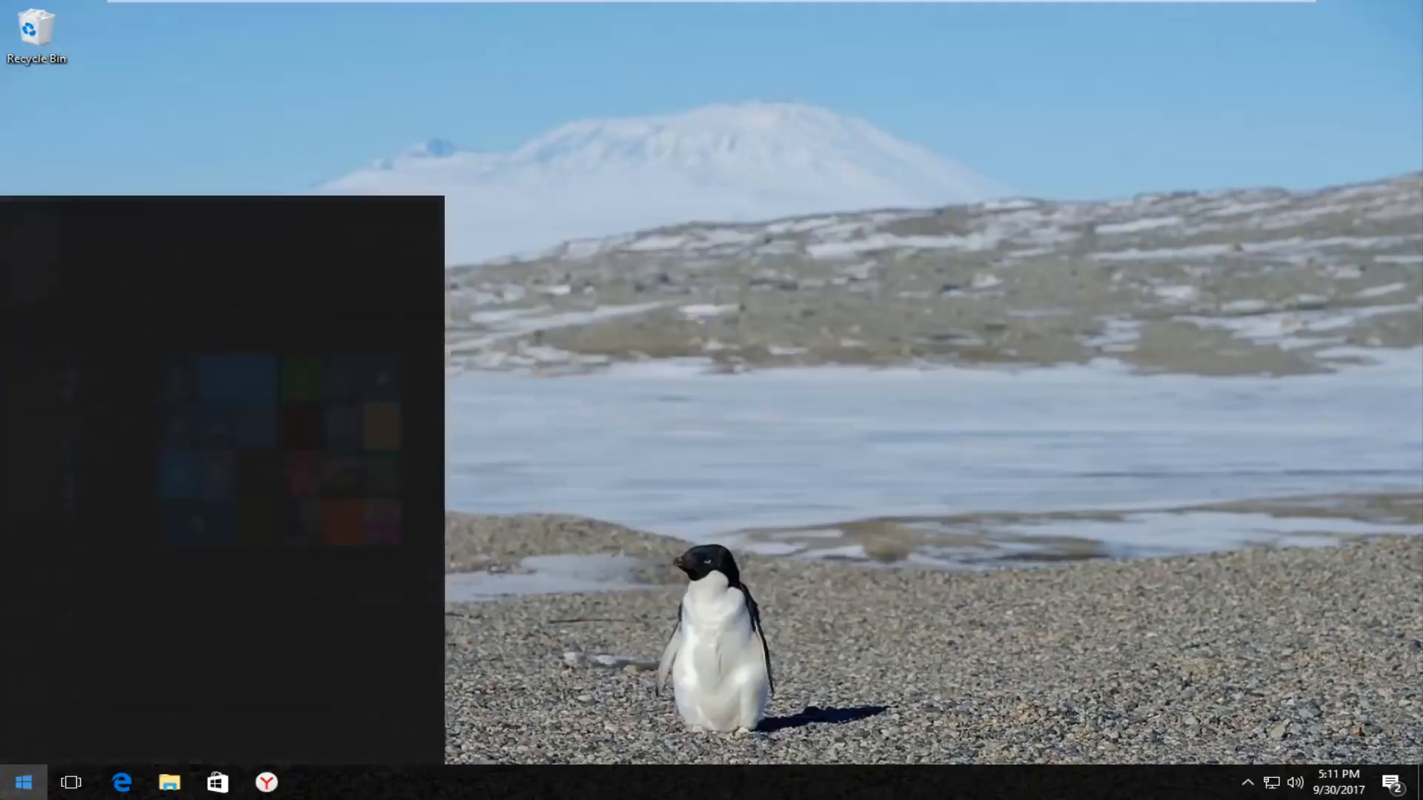
type("control panel")
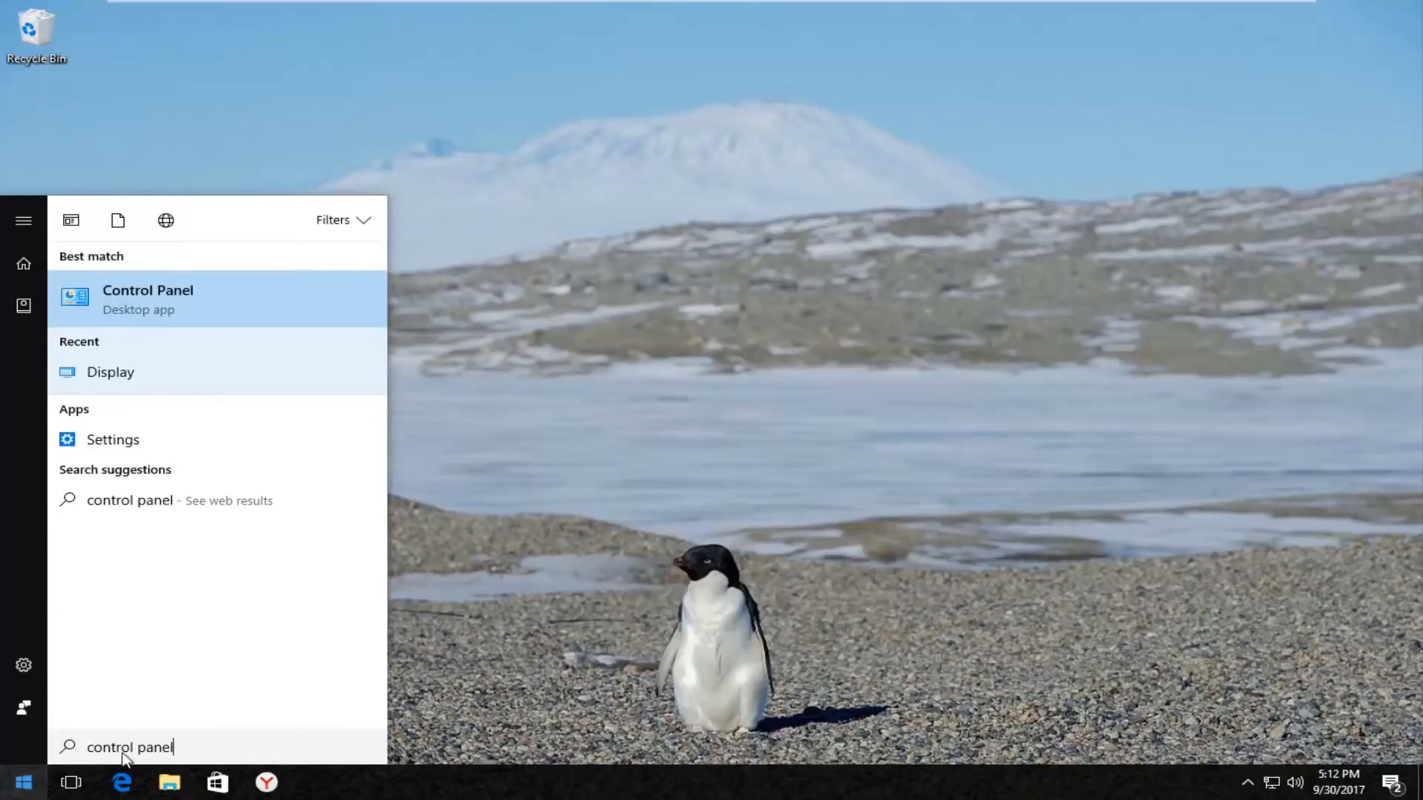
mouse_move(132, 304)
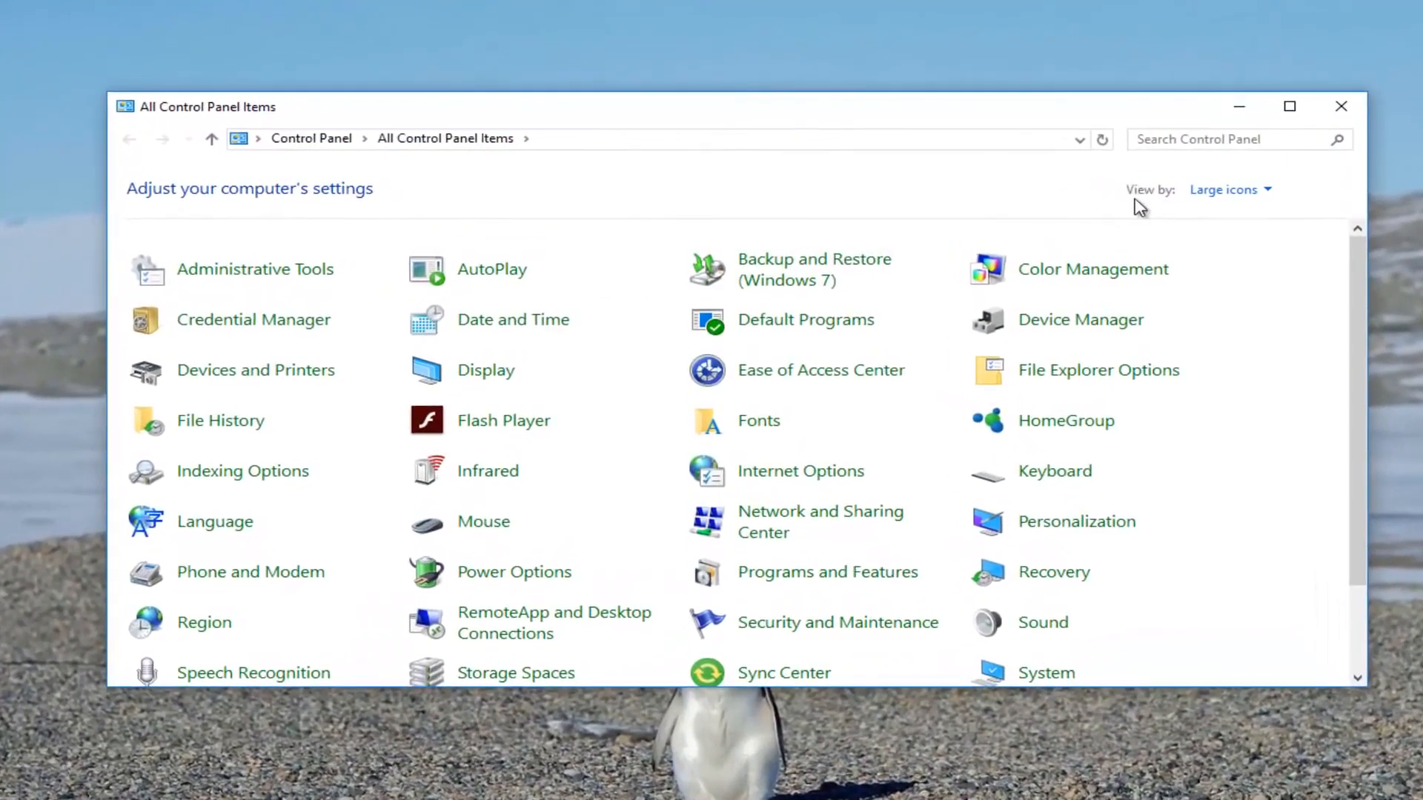
List All Control Panel Items as Large icons via the View by dropdown
left_click(1230, 189)
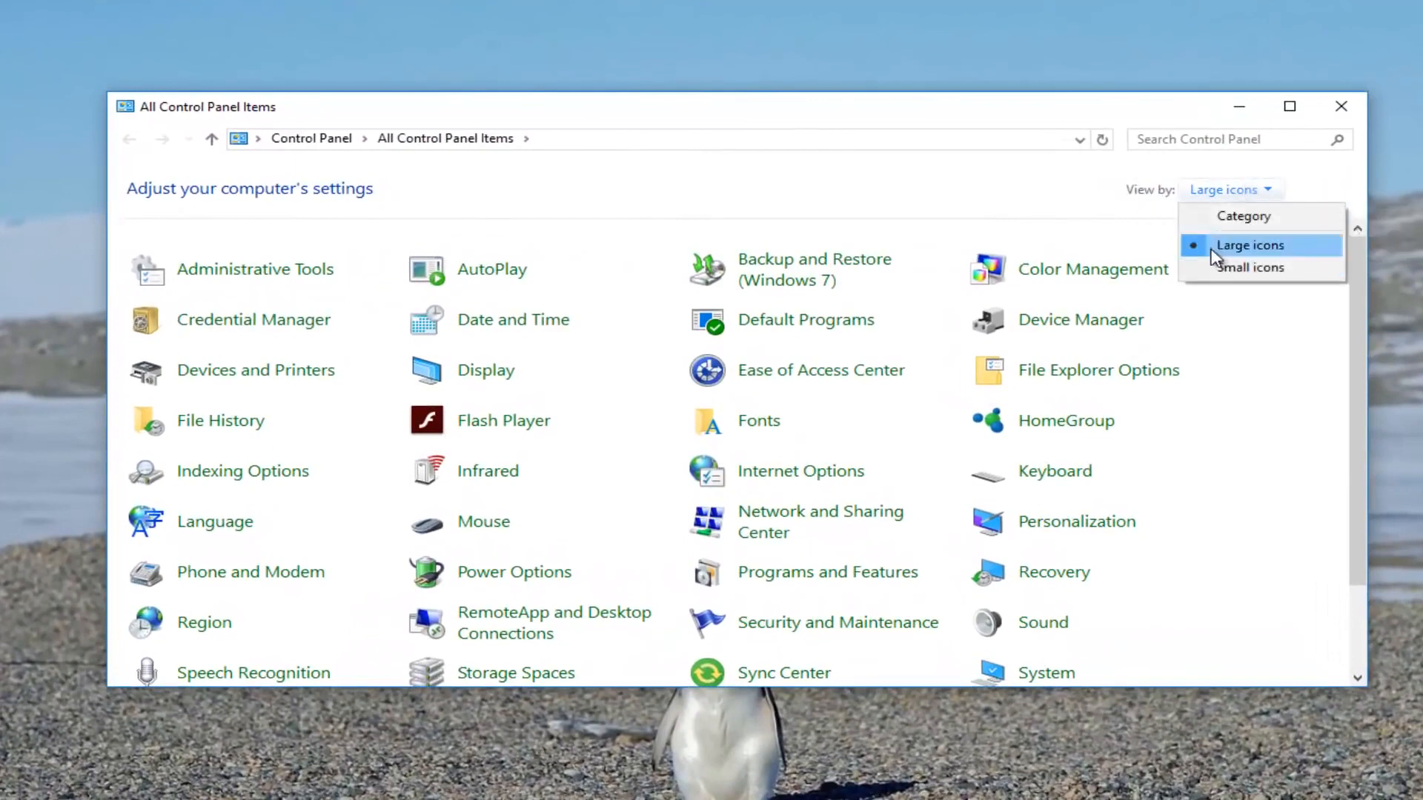
left_click(1250, 244)
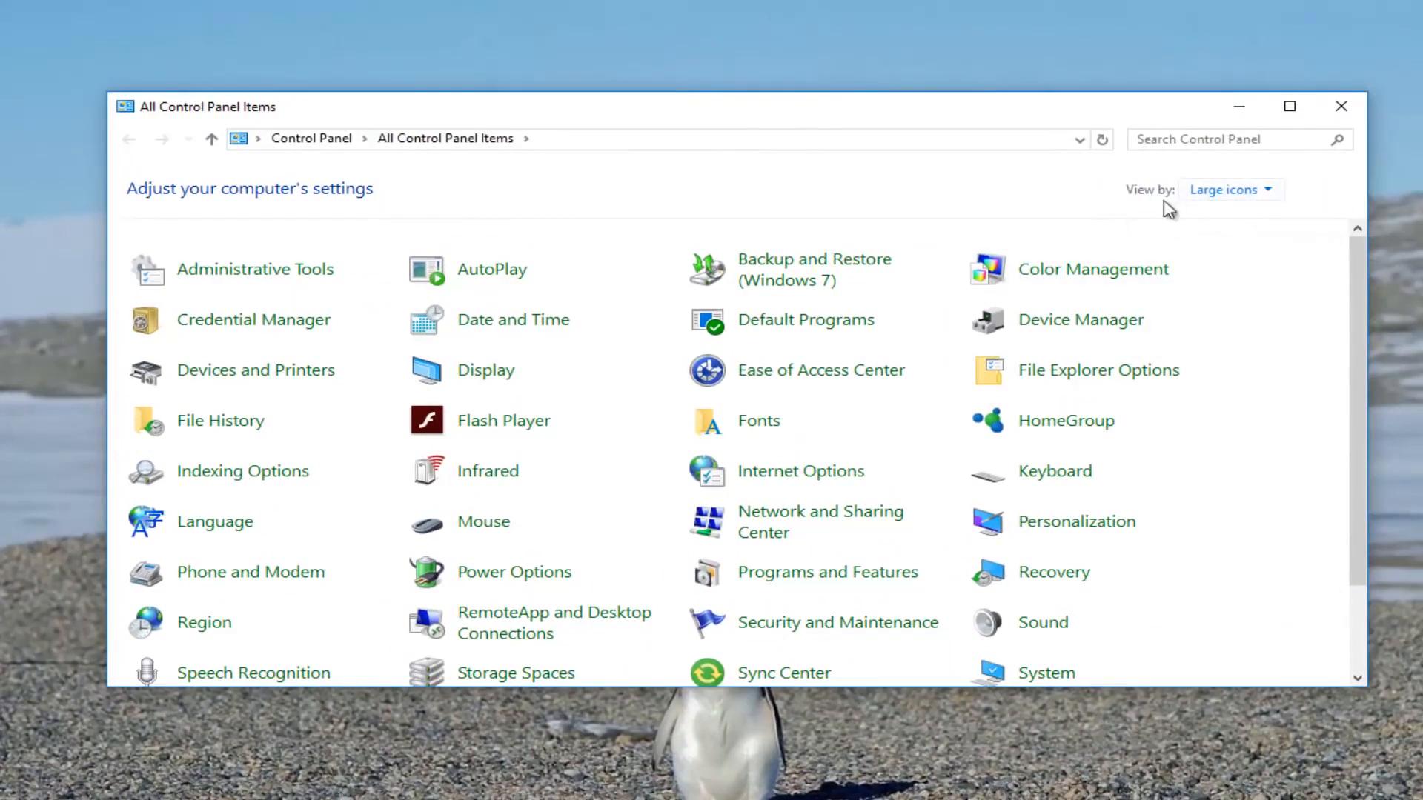
mouse_move(485, 370)
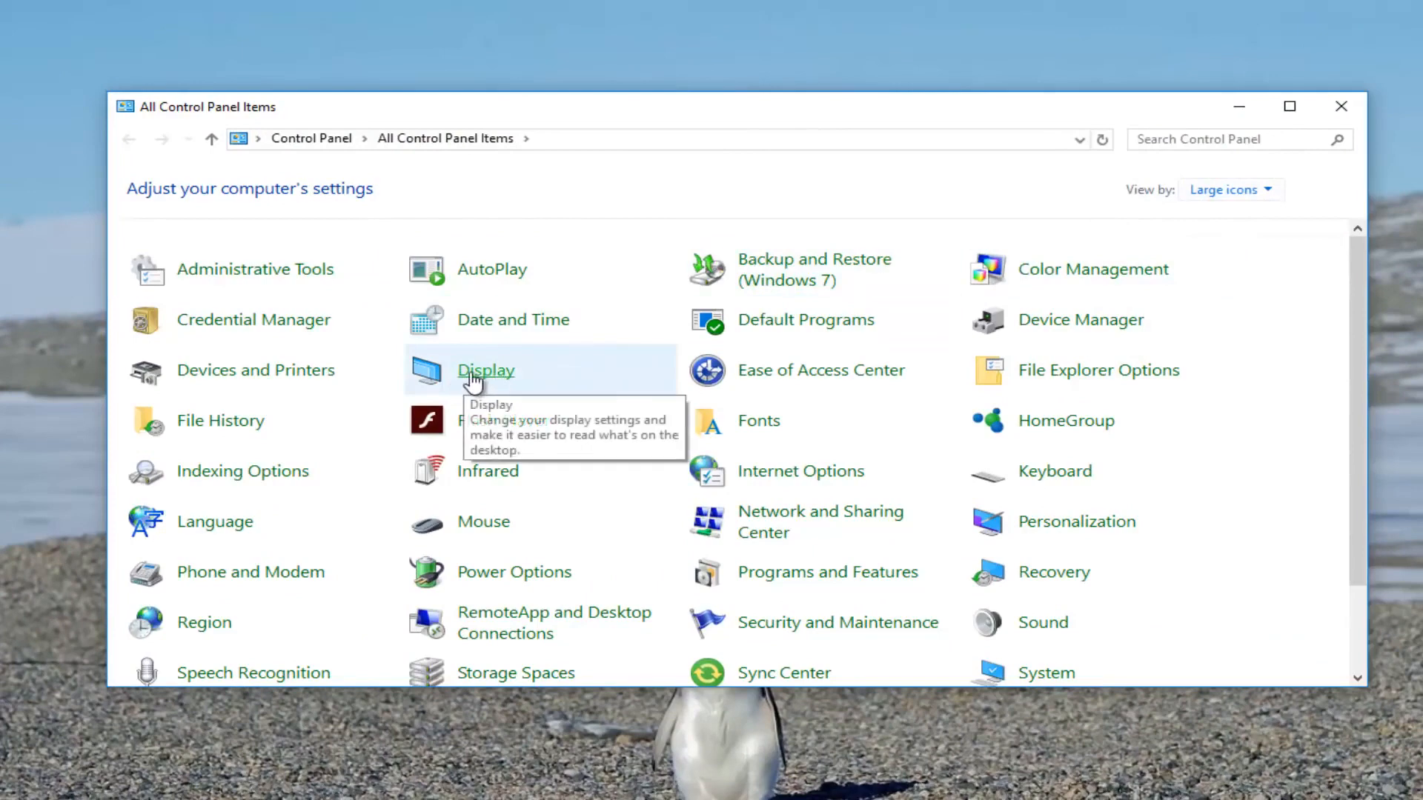
Open Display and its custom scaling level dialog, currently at 100%
left_click(485, 369)
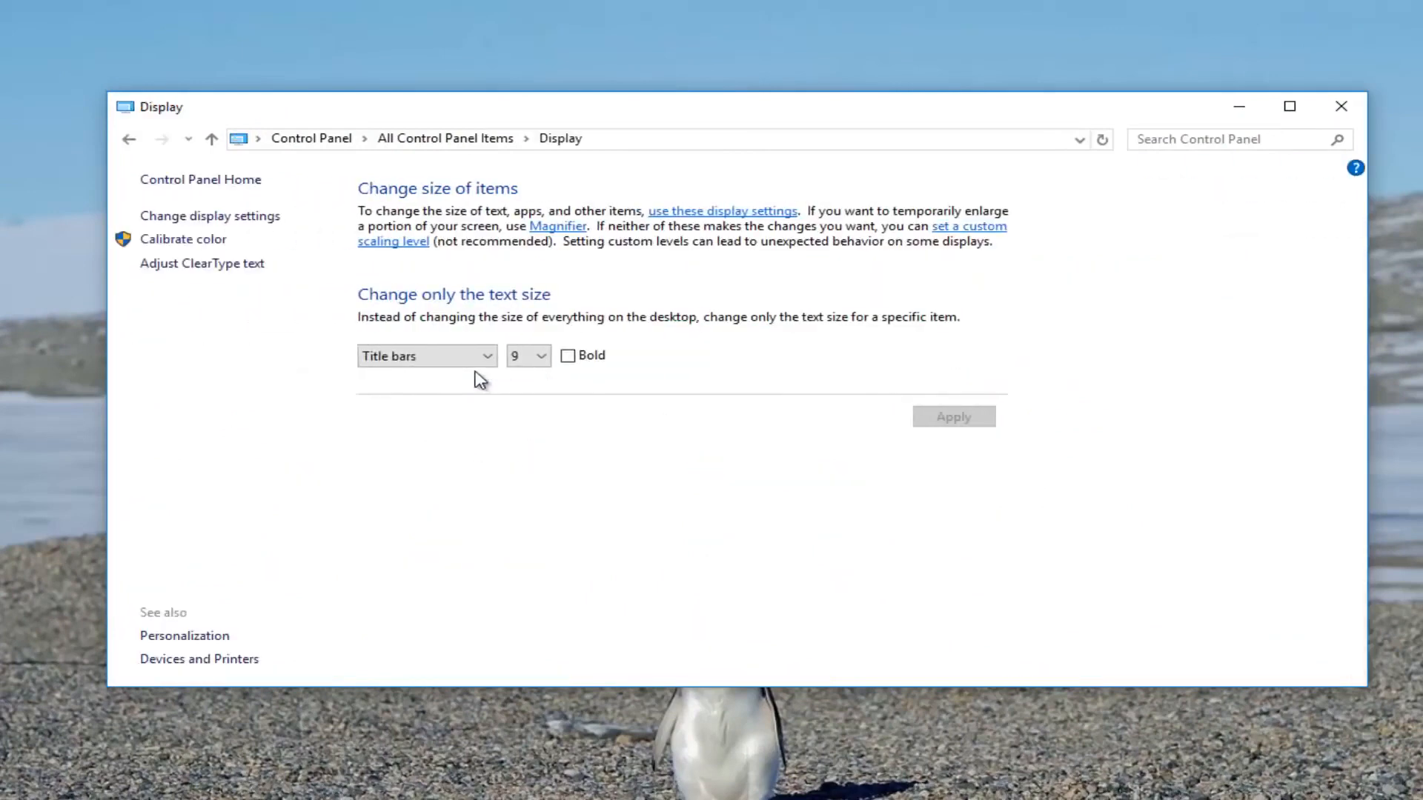
mouse_move(404, 201)
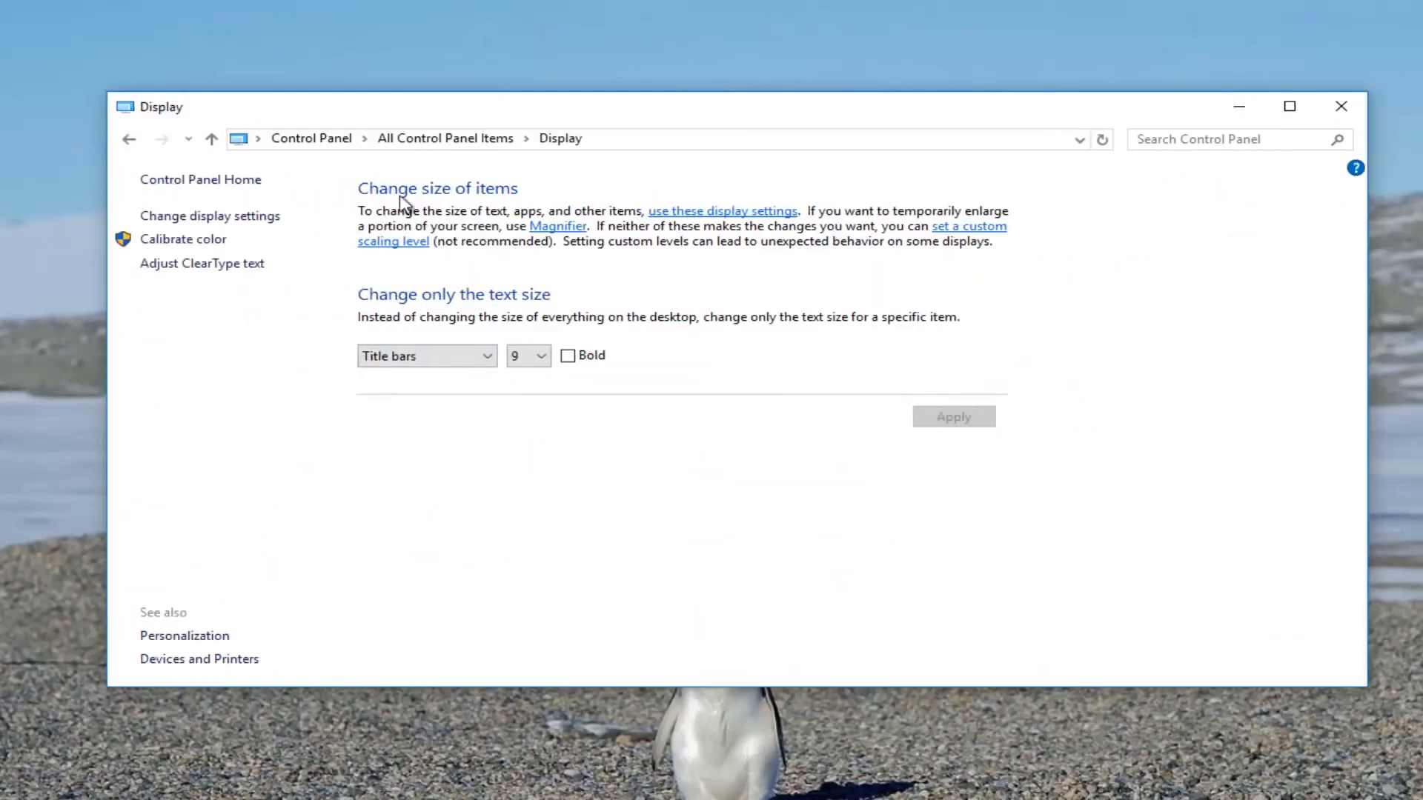
mouse_move(921, 224)
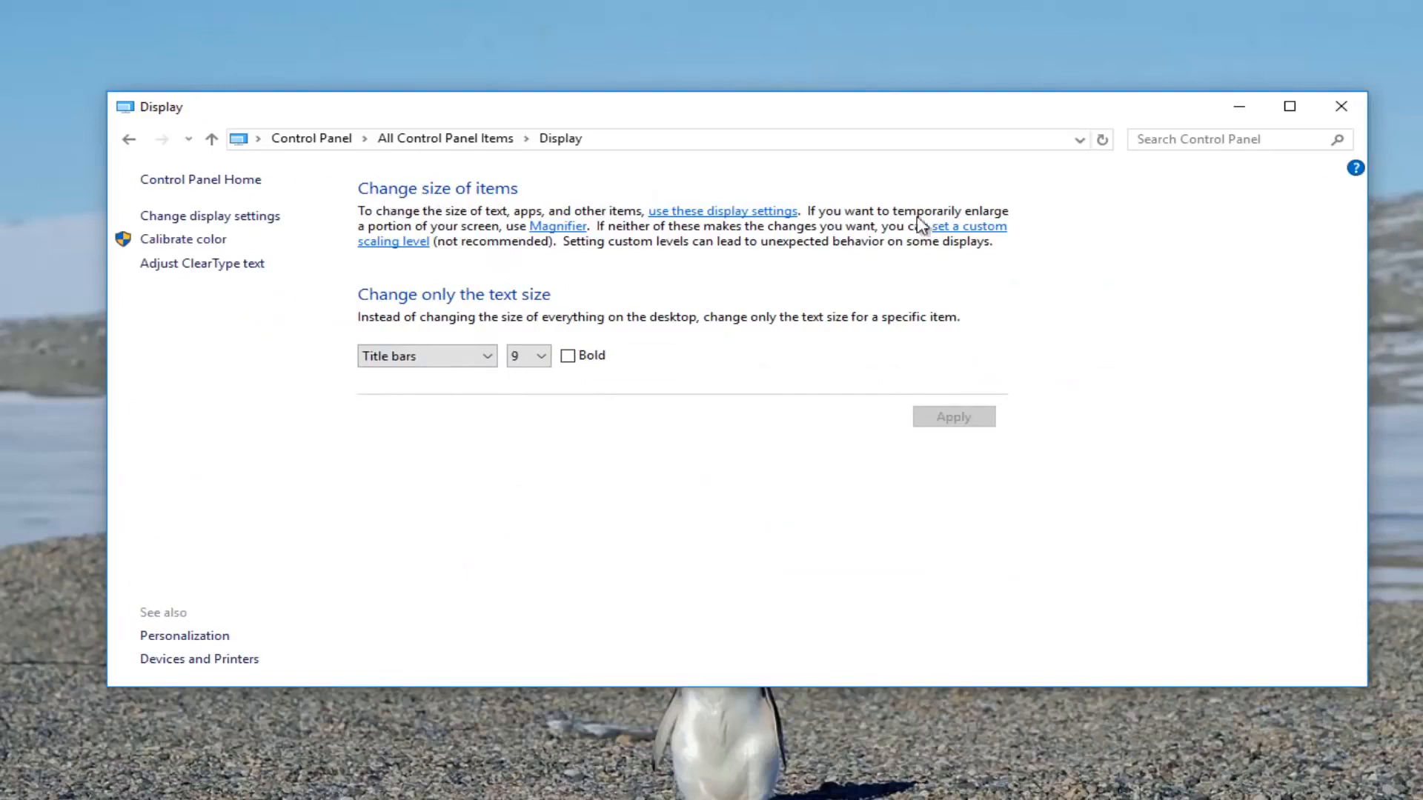
mouse_move(942, 232)
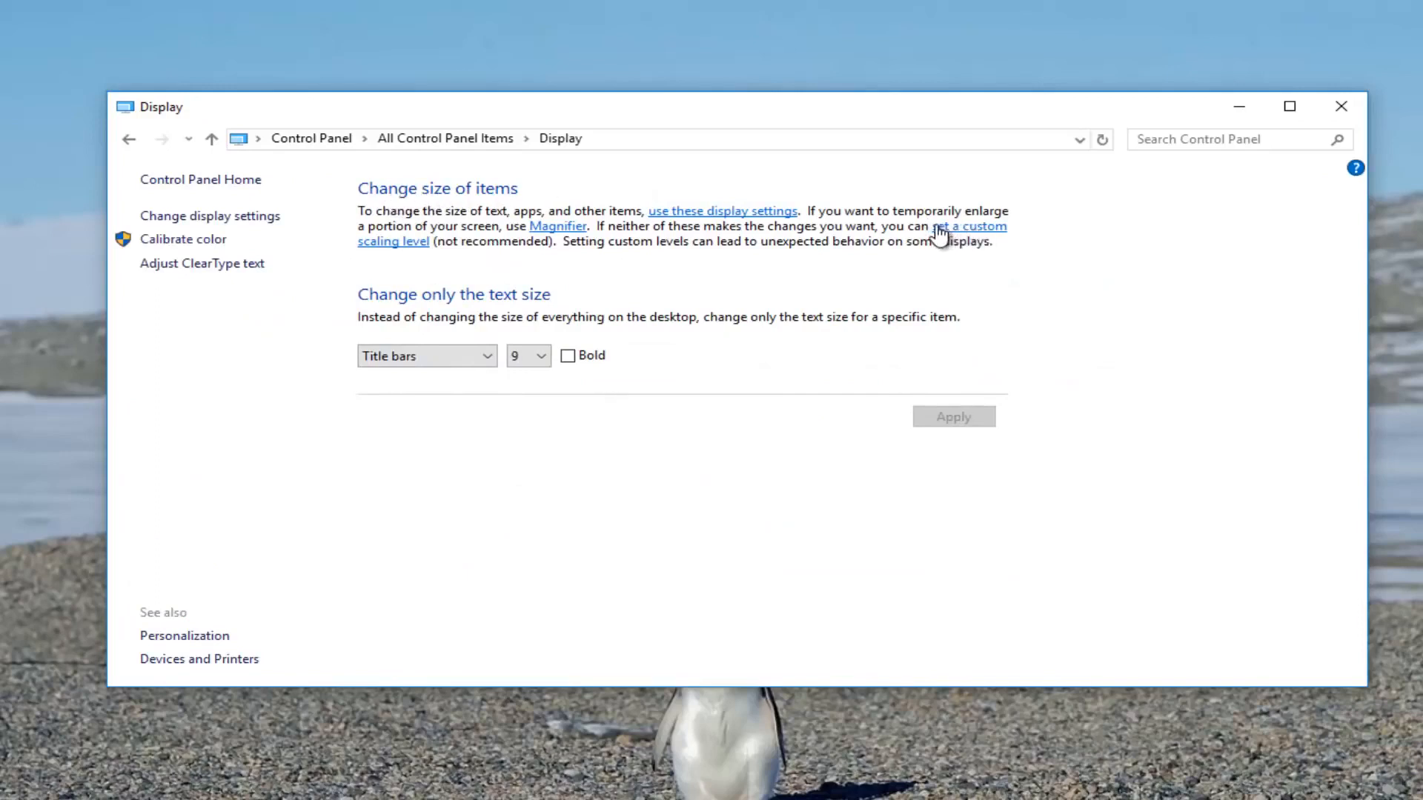
mouse_move(382, 251)
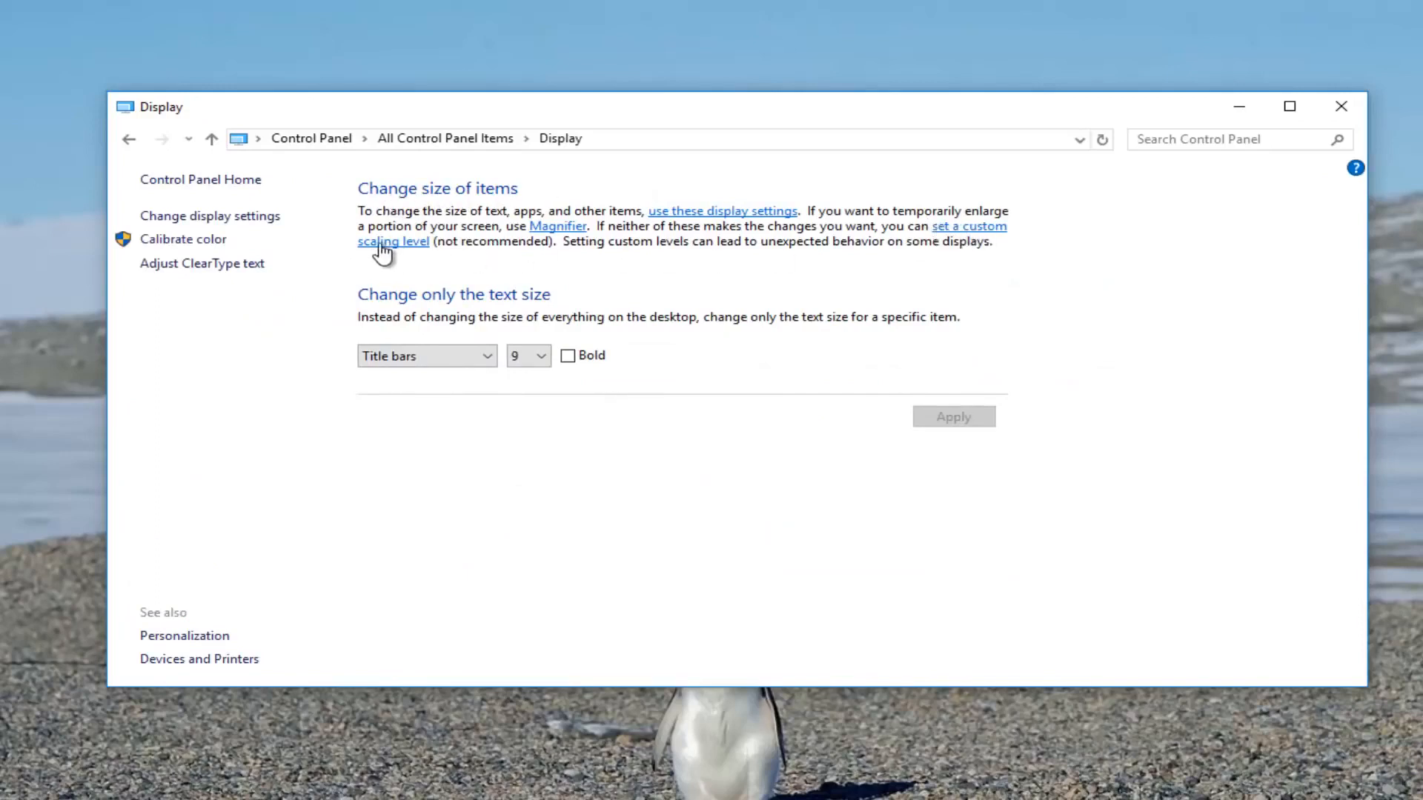
left_click(393, 241)
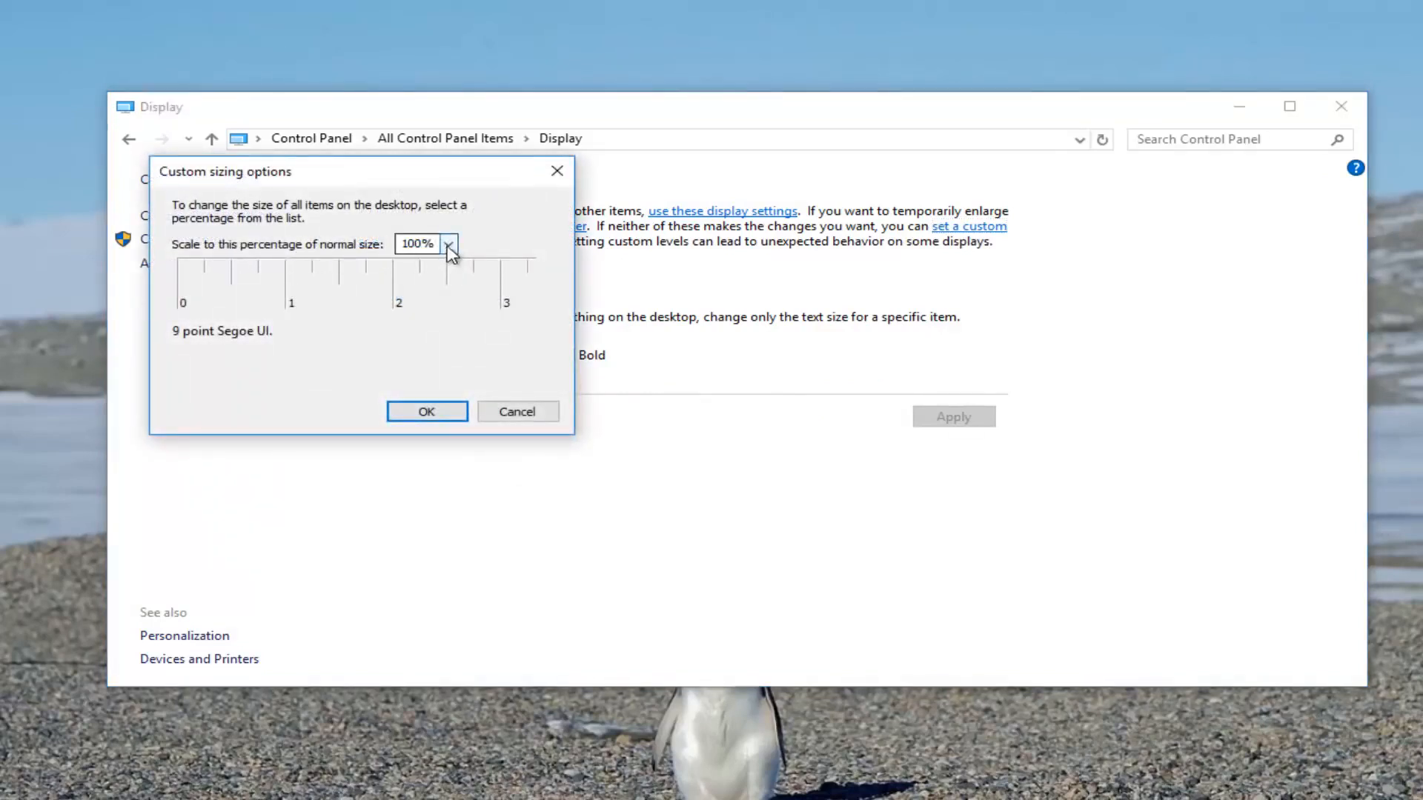
Choose 150% from the custom sizing percentage dropdown
left_click(446, 244)
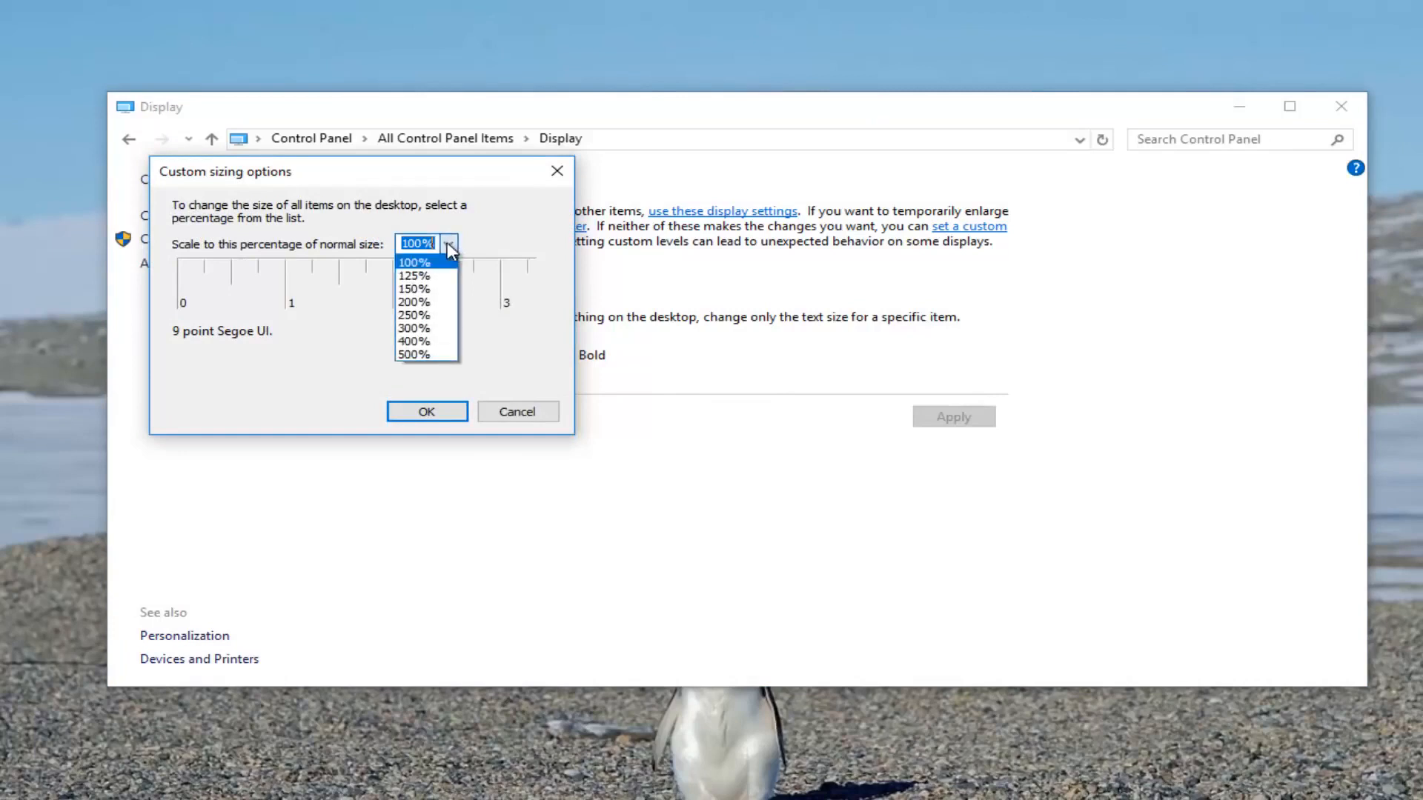
mouse_move(414, 289)
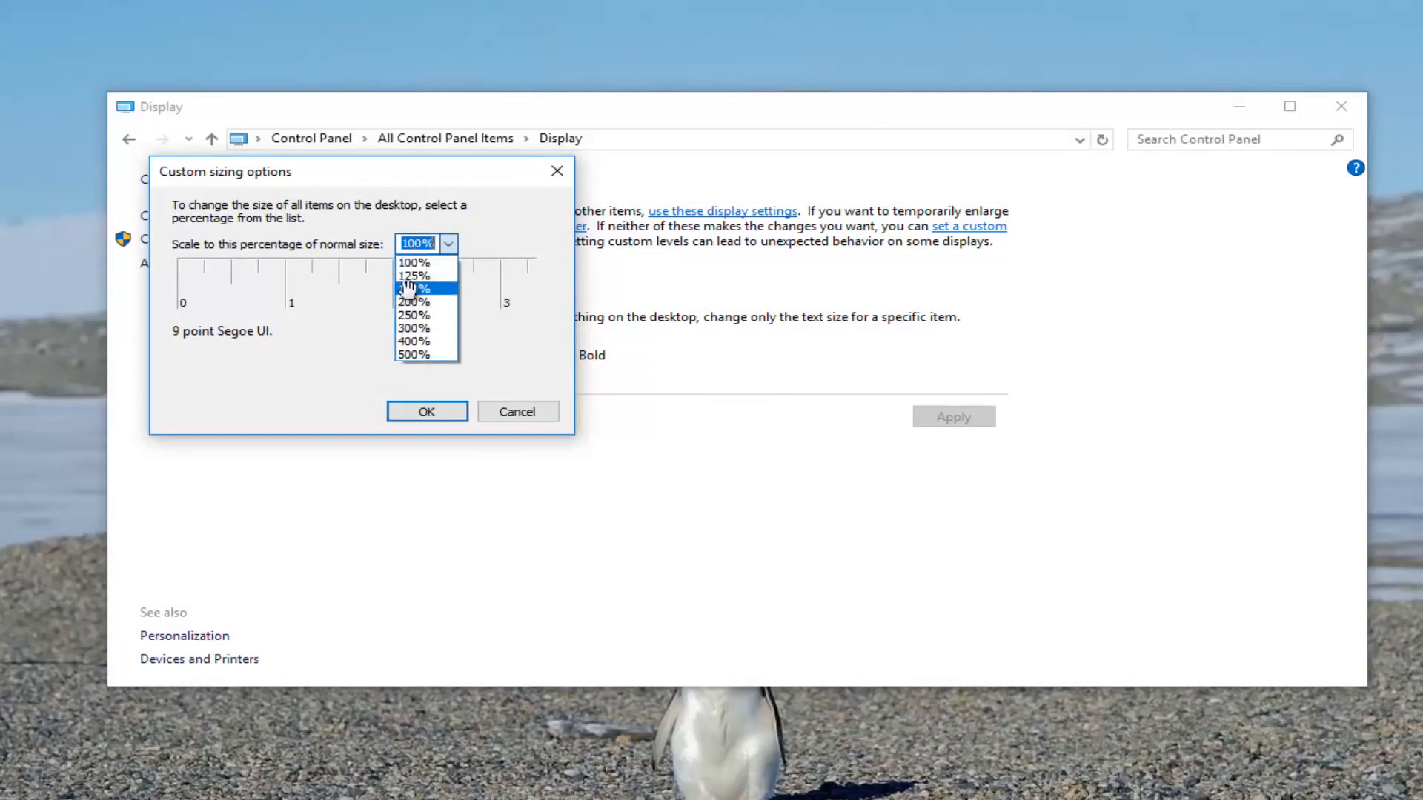
left_click(413, 289)
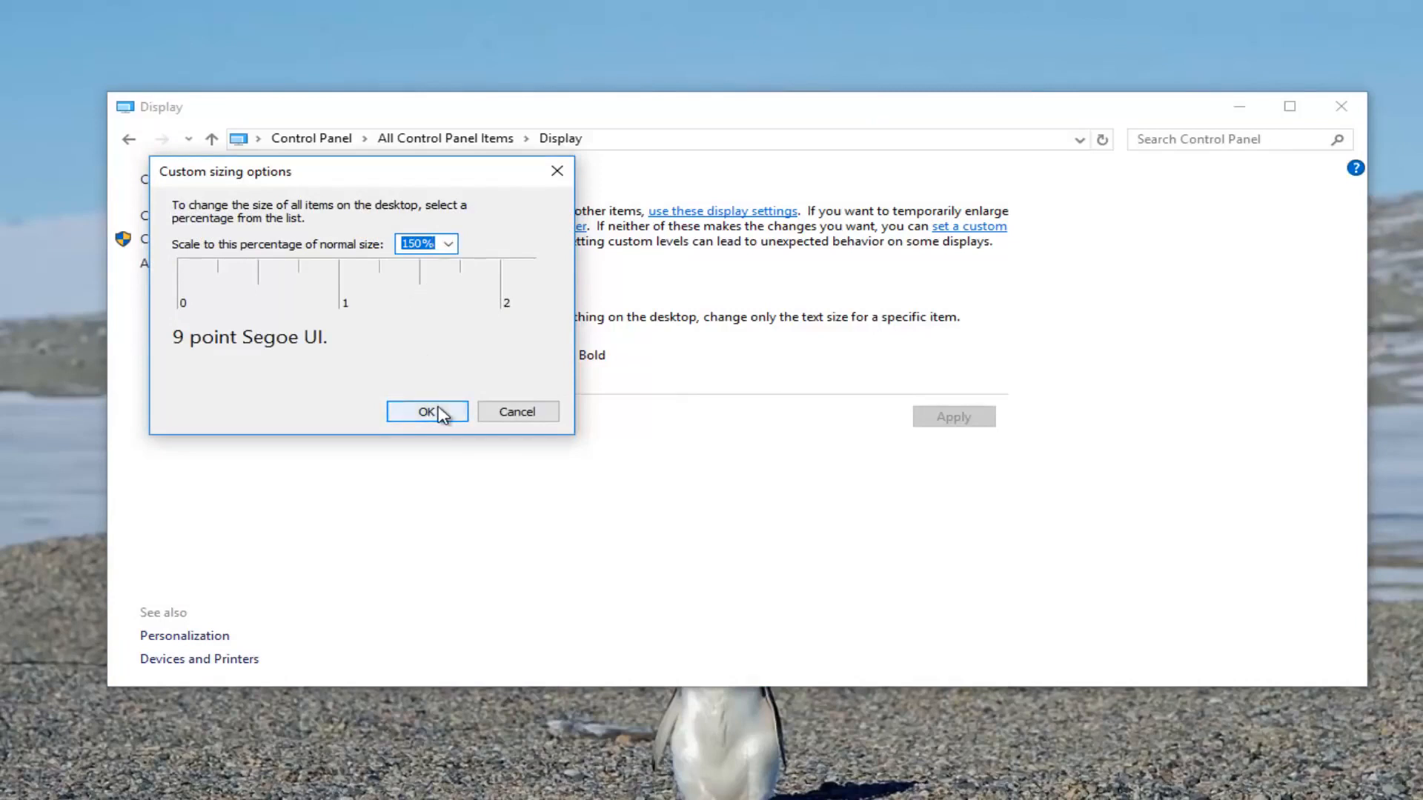
mouse_move(472, 262)
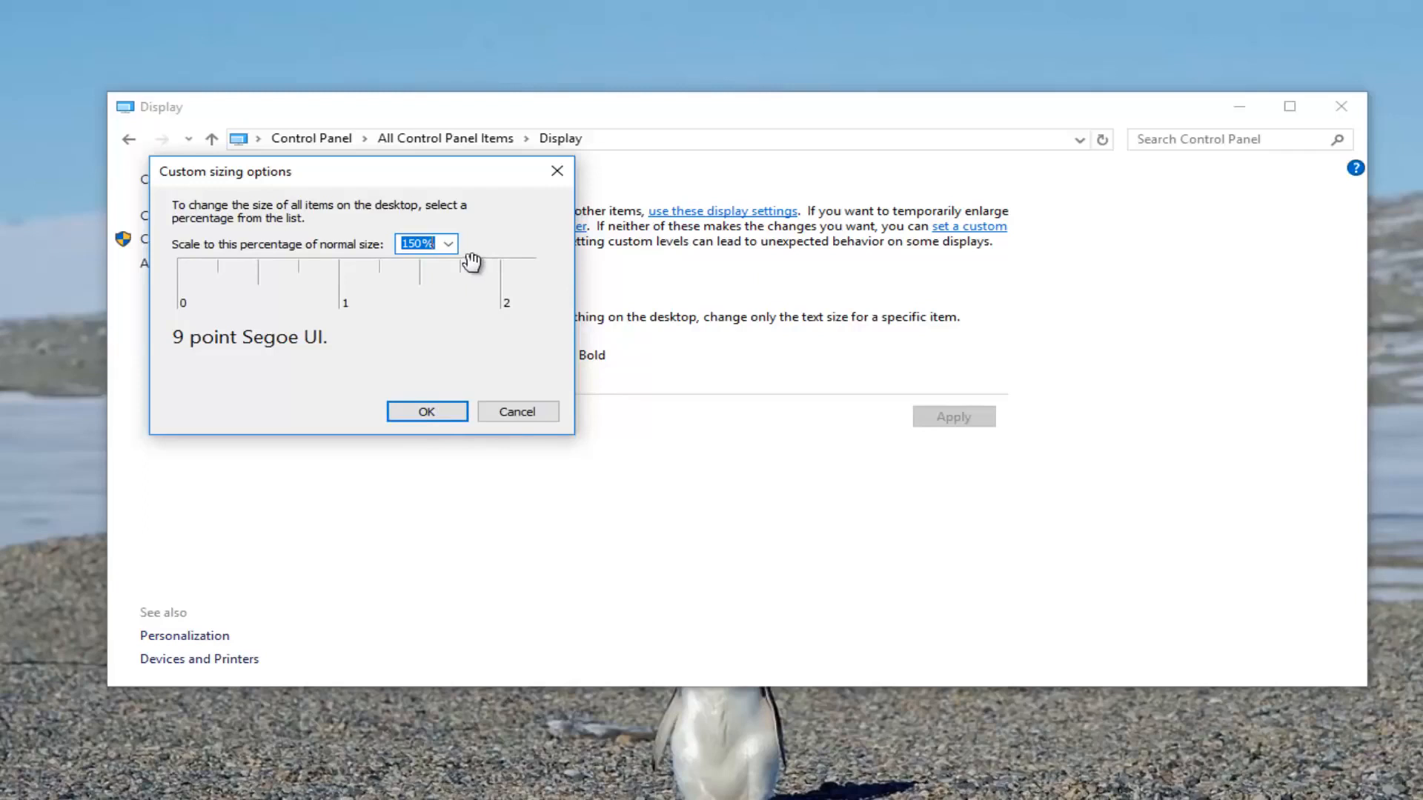
mouse_move(370, 290)
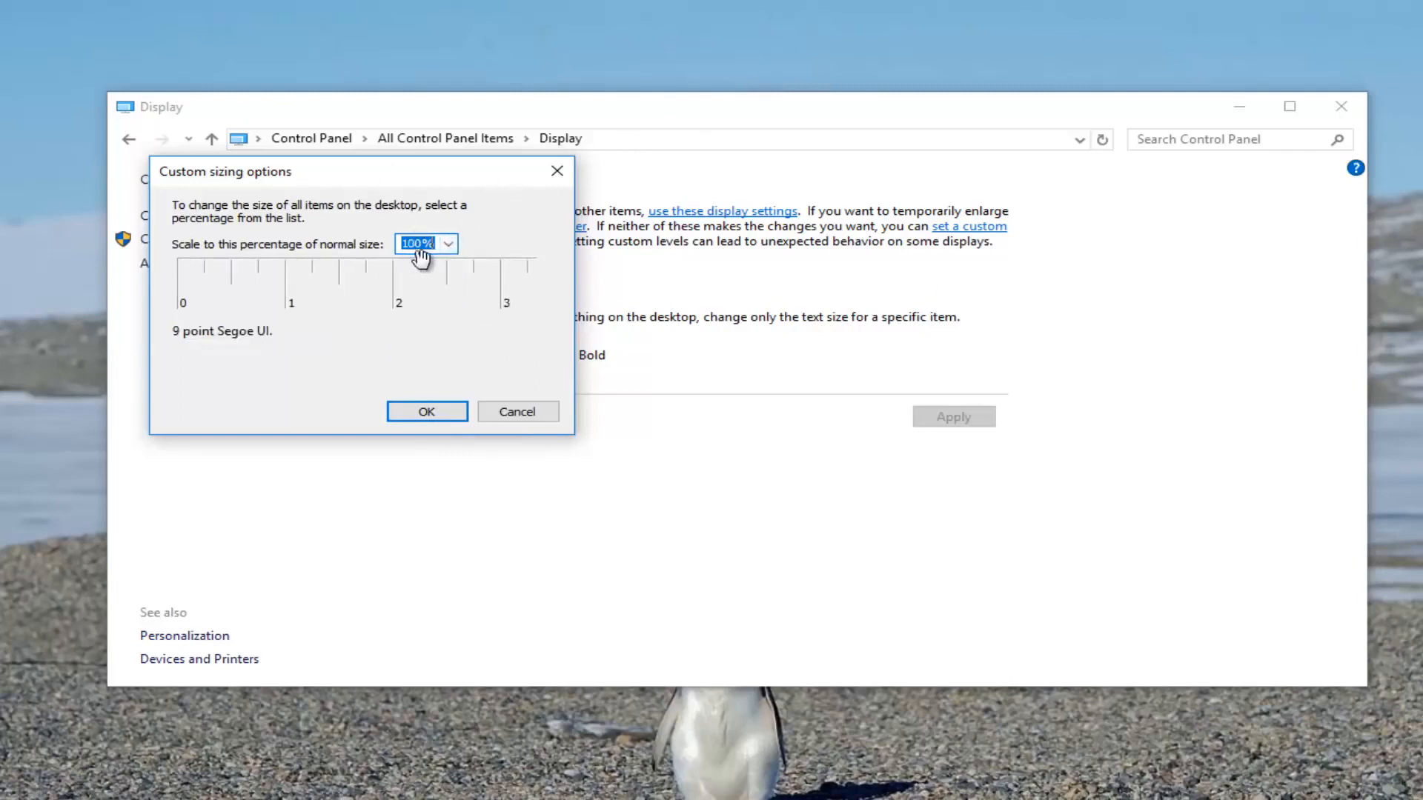
mouse_move(427, 245)
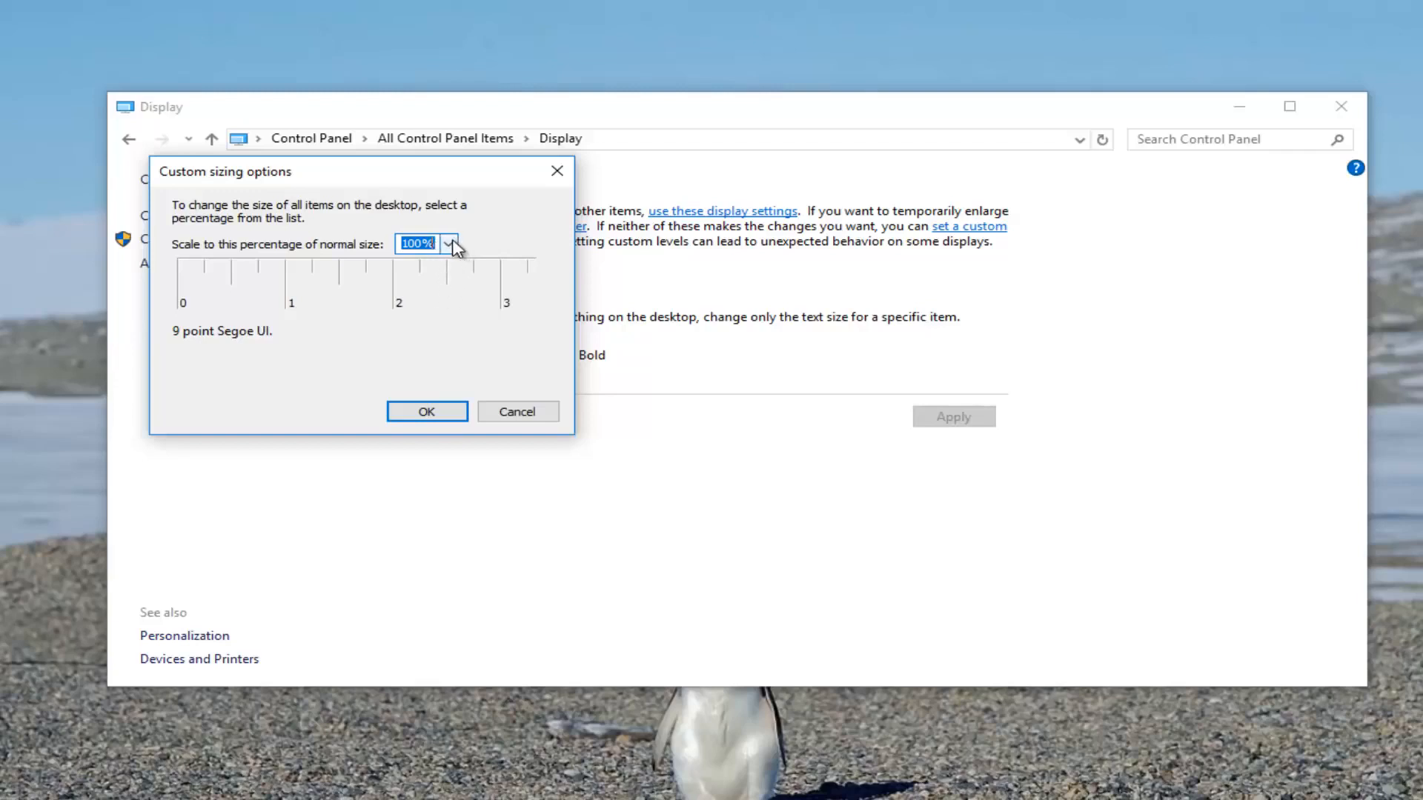
mouse_move(395, 252)
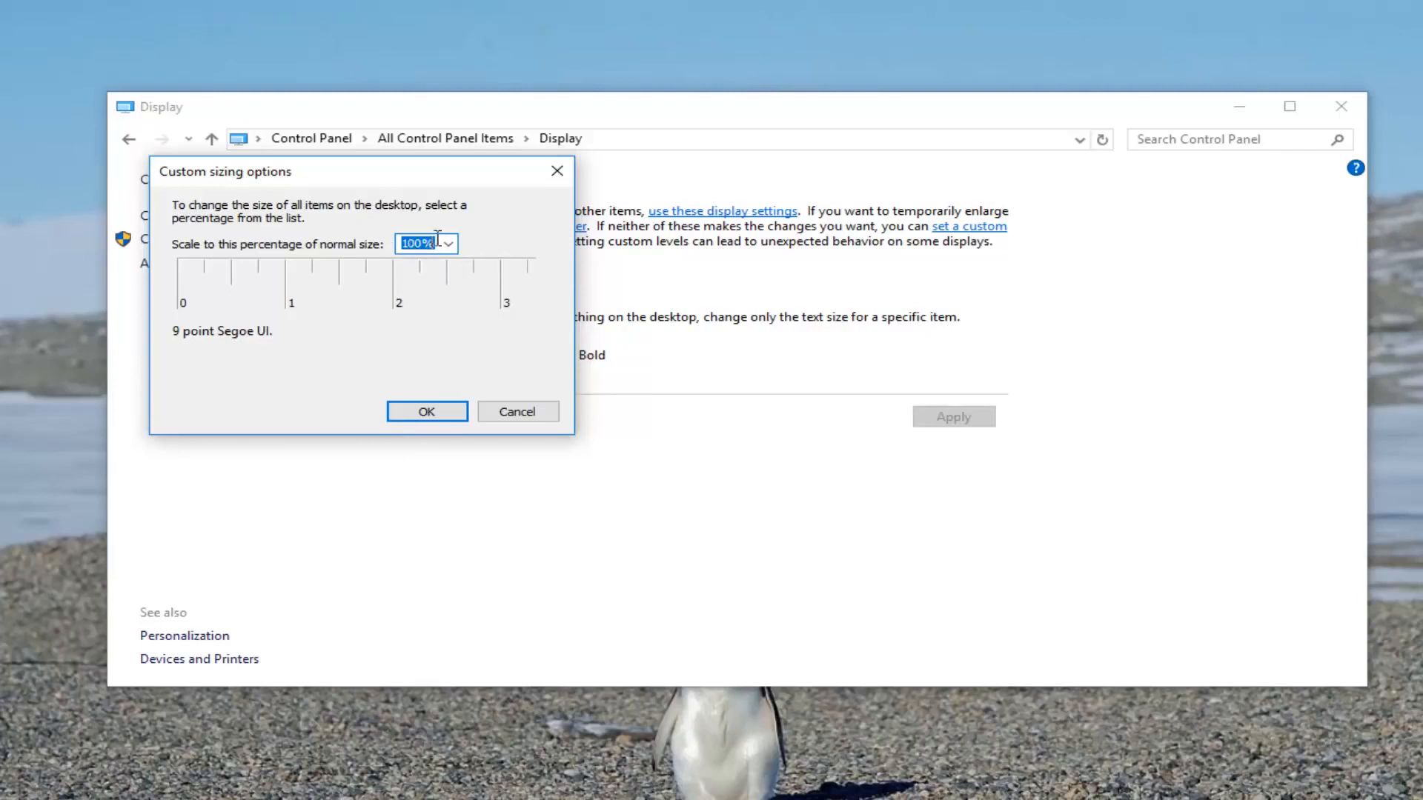
mouse_move(483, 247)
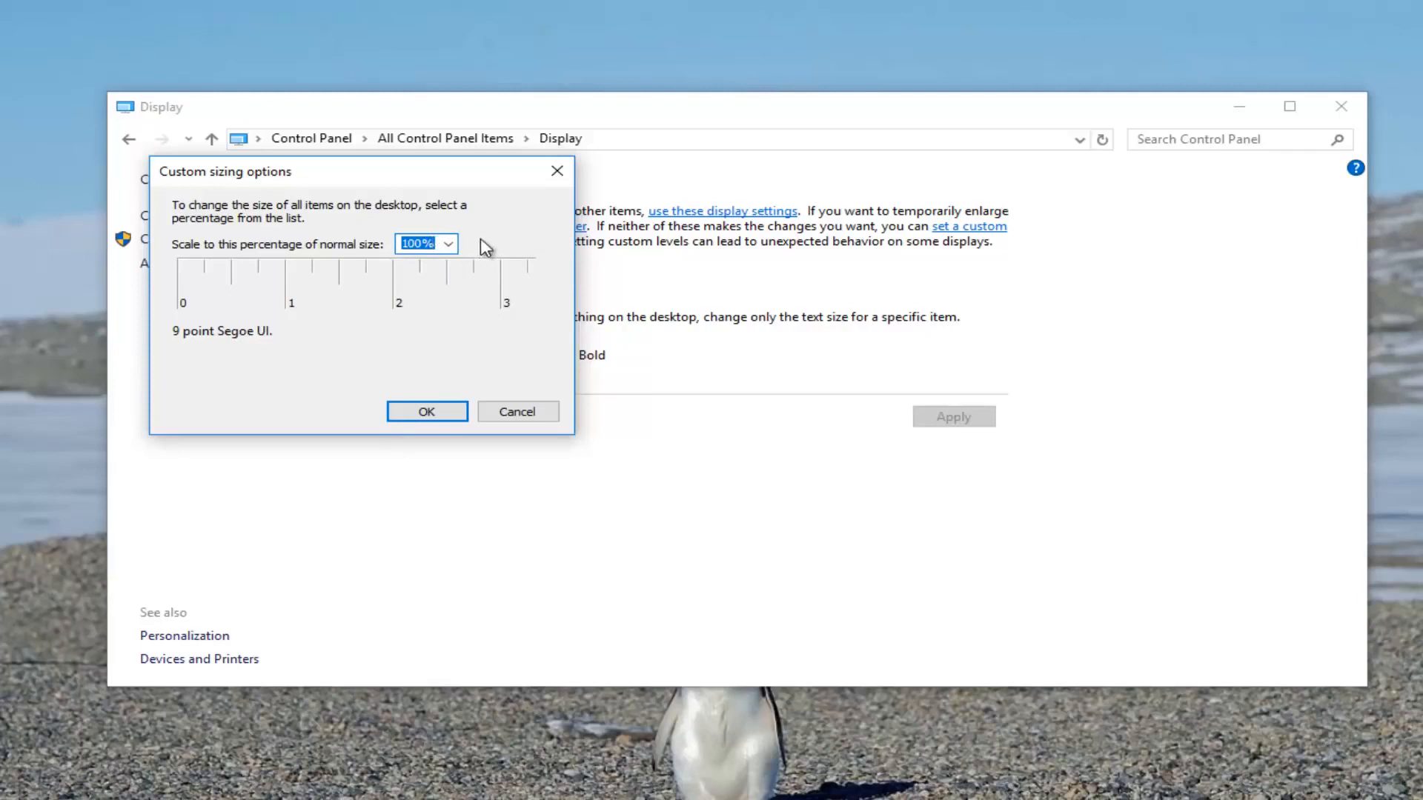